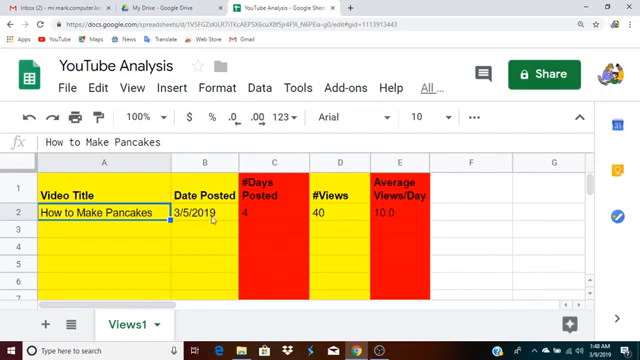
- Inspect the pancake row's title, posted date and days-posted formula in A2–C2
{"action": "left_click", "coordinate": [210, 214]}
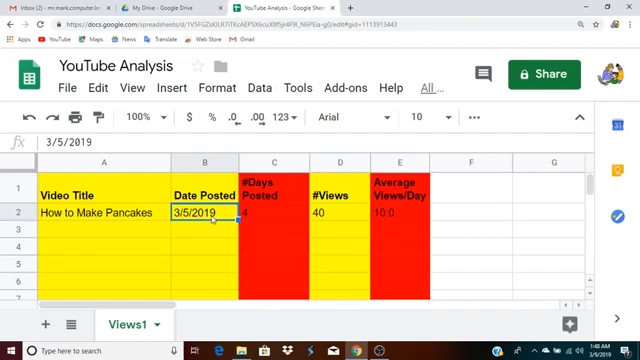
{"action": "left_click", "coordinate": [273, 217]}
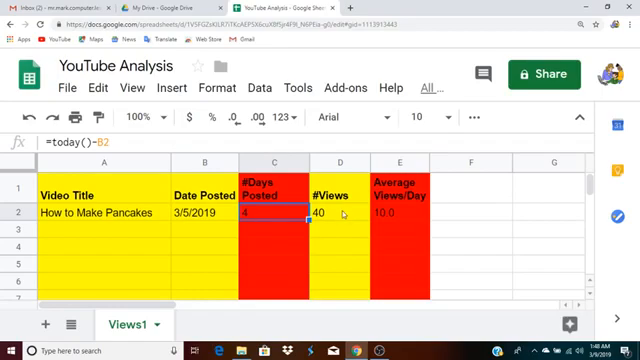
{"action": "left_click", "coordinate": [339, 216]}
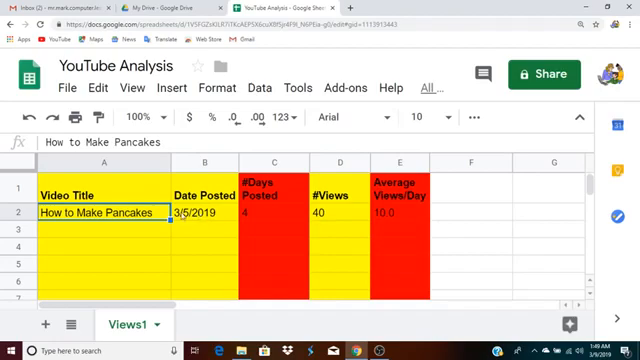
{"action": "left_click", "coordinate": [210, 214]}
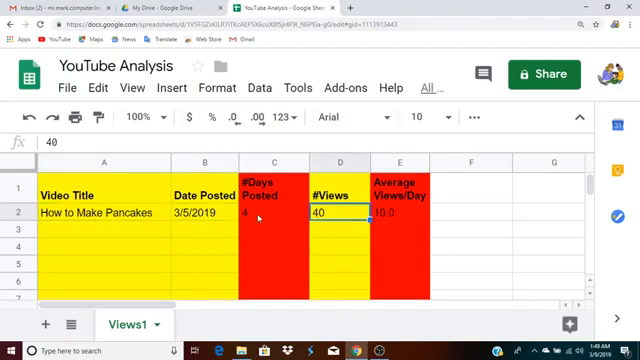
{"action": "left_click", "coordinate": [270, 215]}
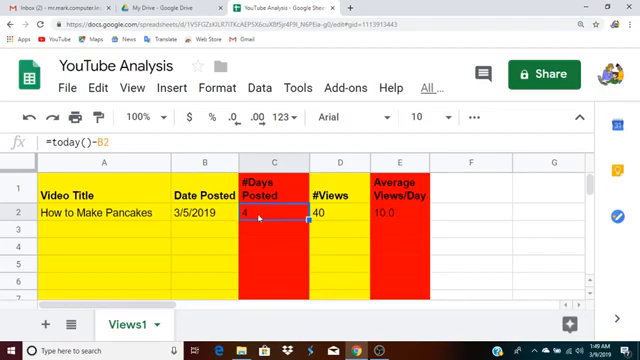
- Re-enter C2 as =today()-B2, returning 4 days
{"action": "double_click", "coordinate": [262, 218]}
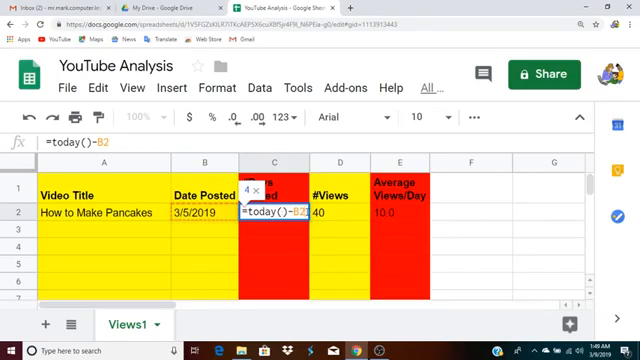
{"action": "type", "text": "=t"}
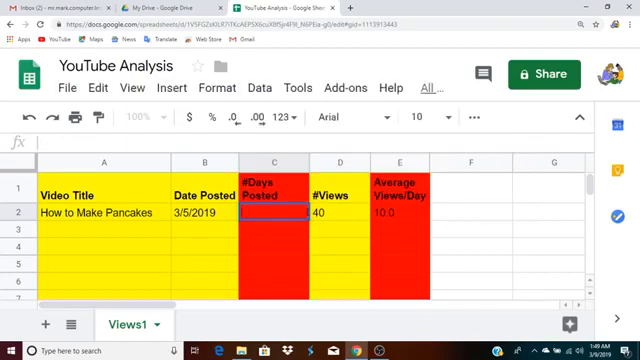
{"action": "type", "text": "=today"}
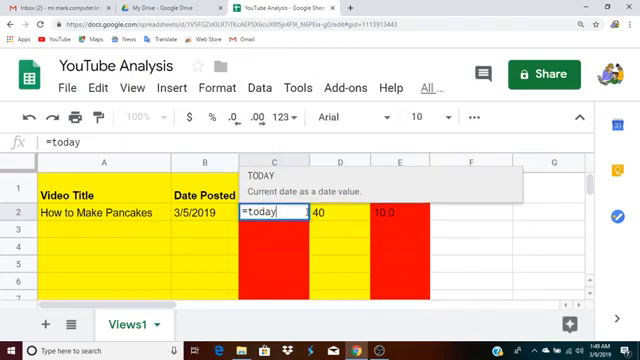
{"action": "type", "text": "()"}
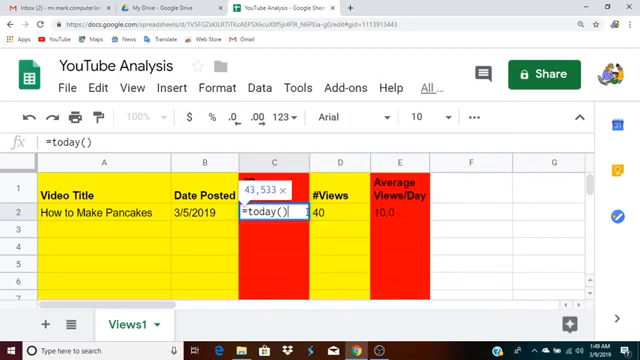
{"action": "type", "text": "-B2"}
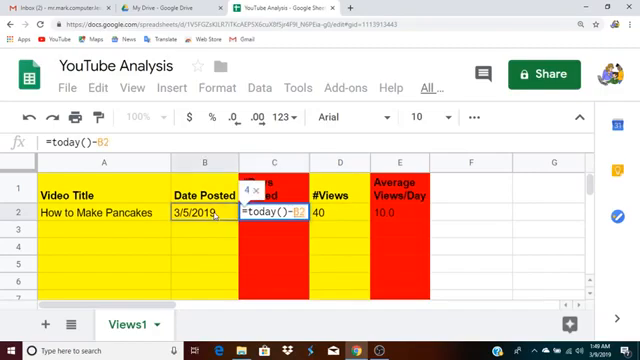
{"action": "key", "text": "enter"}
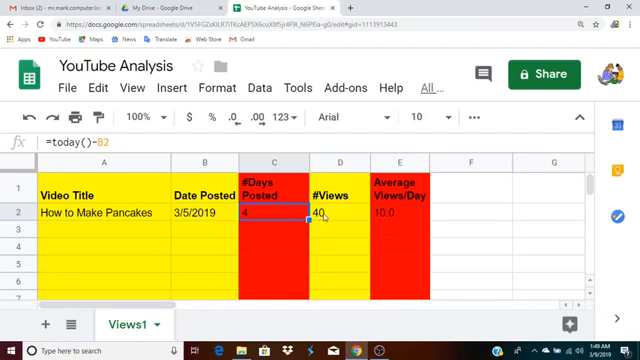
{"action": "left_click", "coordinate": [337, 215]}
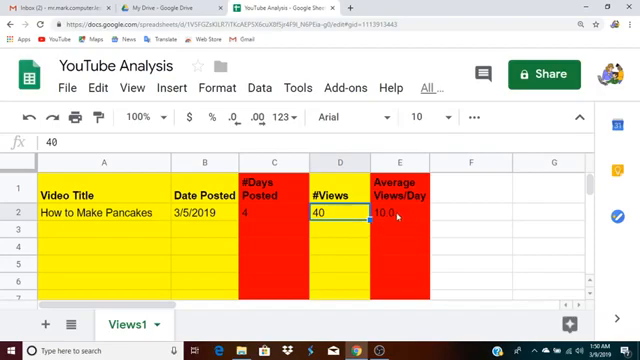
{"action": "left_click", "coordinate": [400, 215]}
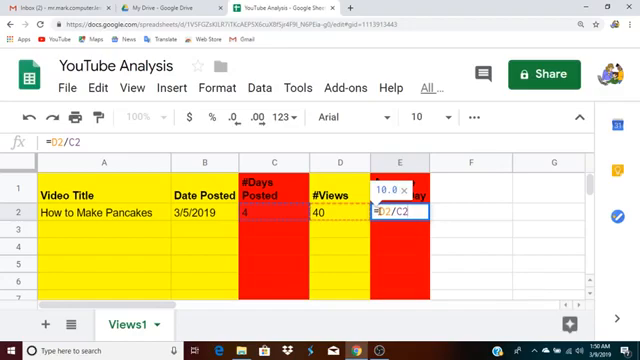
{"action": "mouse_move", "coordinate": [342, 217]}
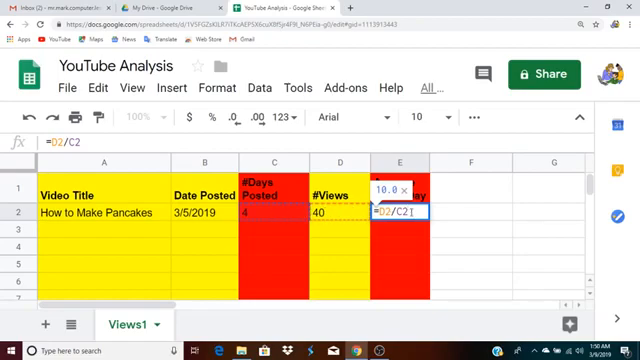
{"action": "key", "text": "enter"}
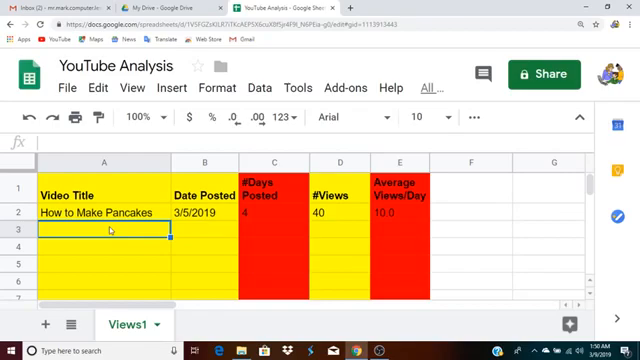
- Enter the second video's title and the 3/5/2016 posted date
{"action": "type", "text": "How to Make Pancakes"}
{"action": "type", "text": "How to Make Waffles"}
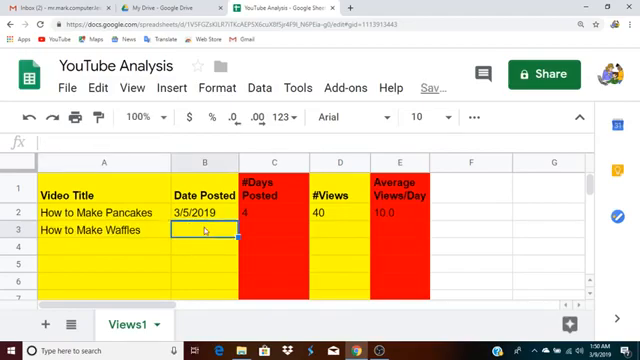
{"action": "type", "text": "3/"}
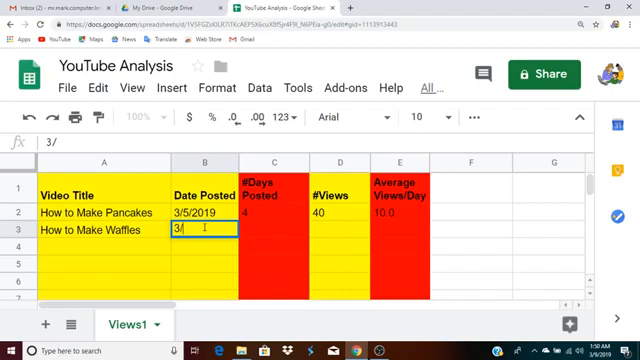
{"action": "type", "text": "5/"}
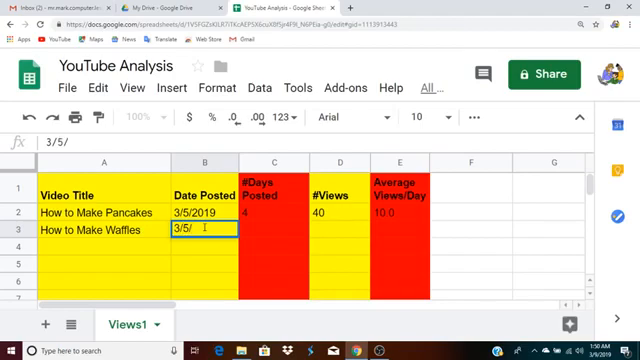
{"action": "type", "text": "2016"}
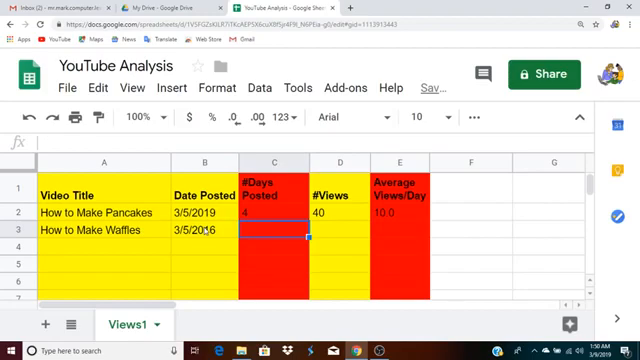
- Enter 23000 views in D3 and clear the average views cell
{"action": "left_click", "coordinate": [339, 236]}
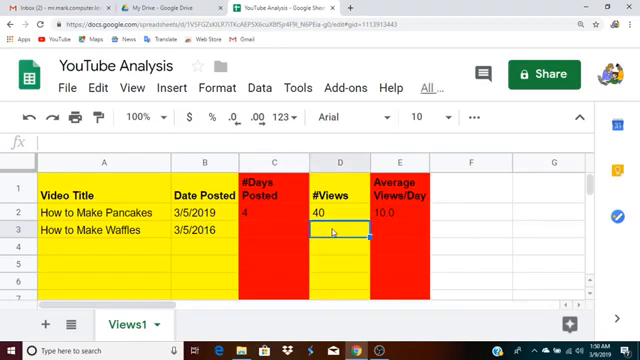
{"action": "type", "text": "23000"}
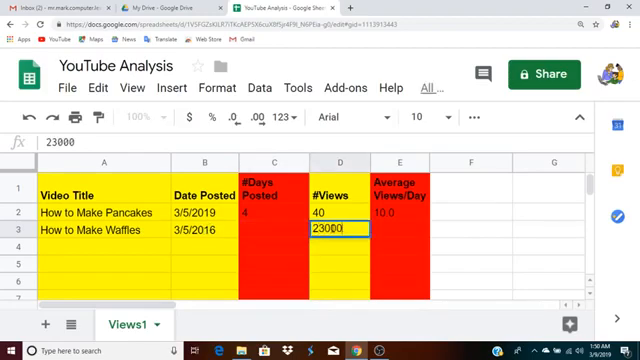
{"action": "key", "text": "enter"}
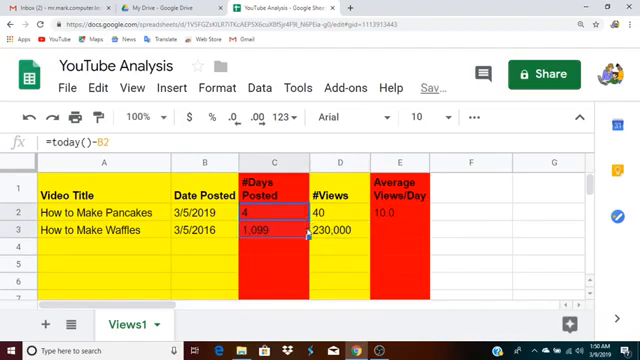
{"action": "left_click", "coordinate": [407, 210]}
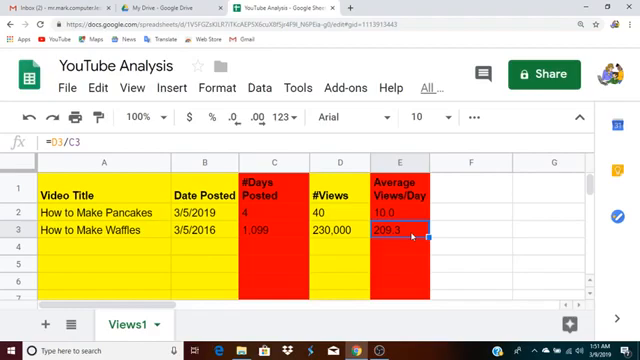
{"action": "key", "text": "Delete"}
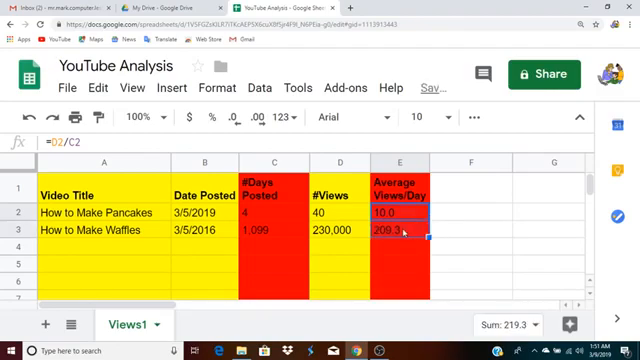
{"action": "left_click", "coordinate": [400, 230]}
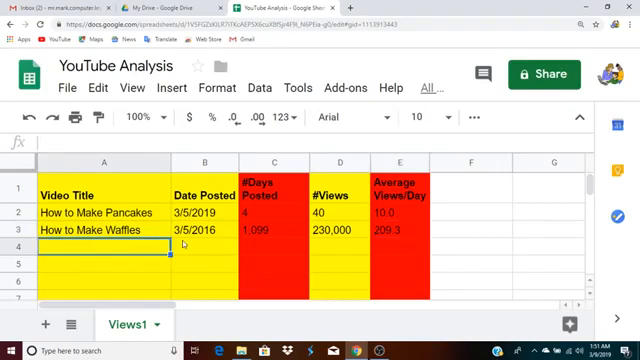
- Enter 'How to Make Muffins' in A4 with posted date 3/5/2014
{"action": "type", "text": "How to"}
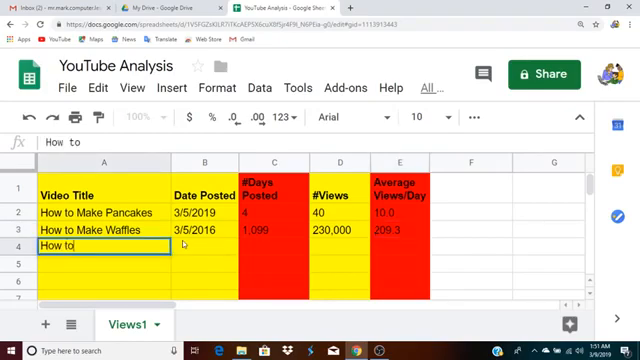
{"action": "type", "text": "M"}
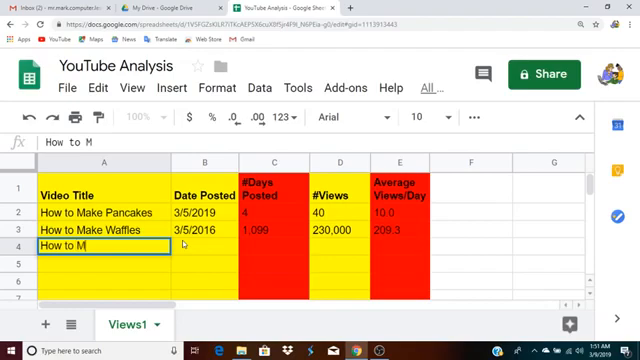
{"action": "type", "text": "ake Mu"}
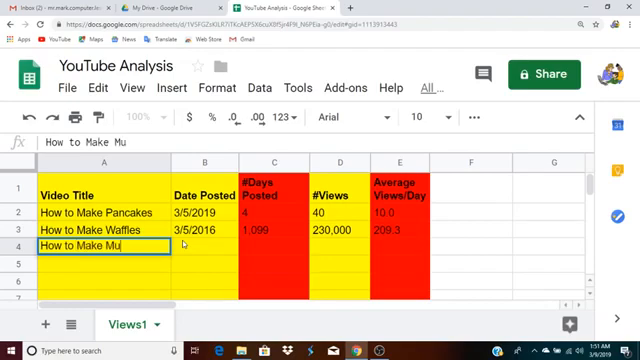
{"action": "type", "text": "ffins"}
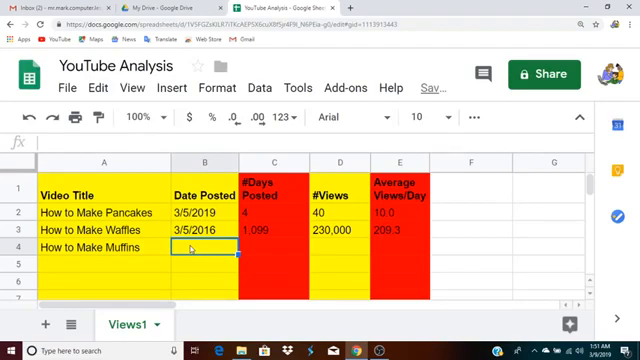
{"action": "type", "text": "3"}
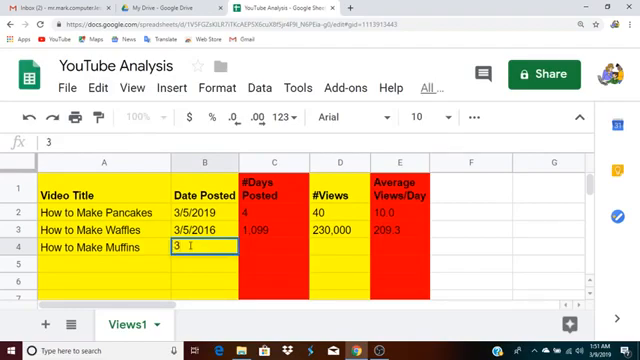
{"action": "type", "text": "/5/20"}
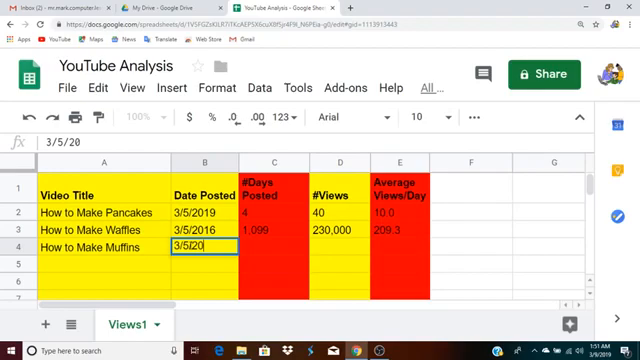
{"action": "type", "text": "14"}
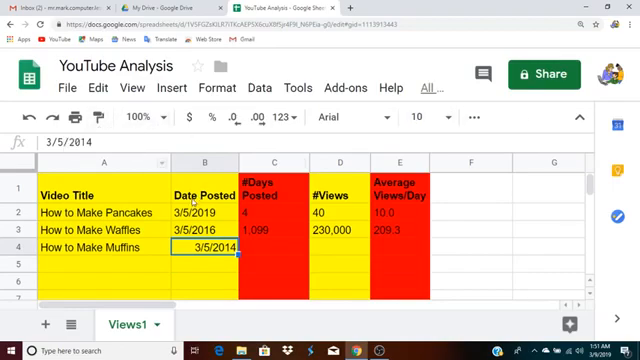
- Enter the muffins view count and extend the days and views/day formulas to row 4
{"action": "left_click", "coordinate": [196, 227]}
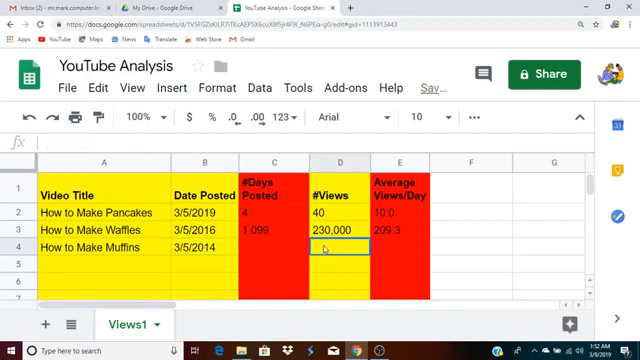
{"action": "type", "text": "250,000"}
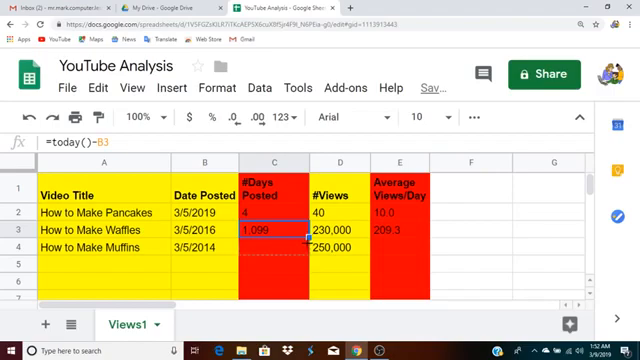
{"action": "left_click", "coordinate": [402, 237]}
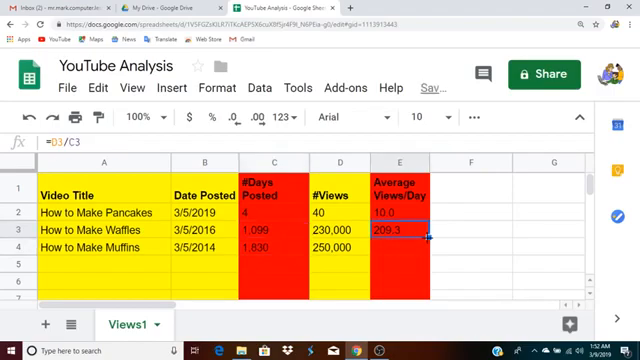
{"action": "left_click", "coordinate": [408, 243]}
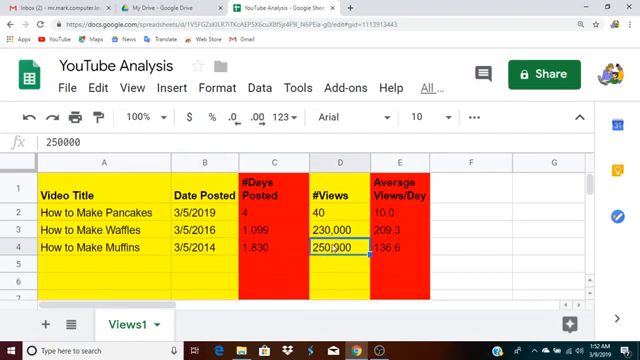
{"action": "left_click", "coordinate": [398, 252]}
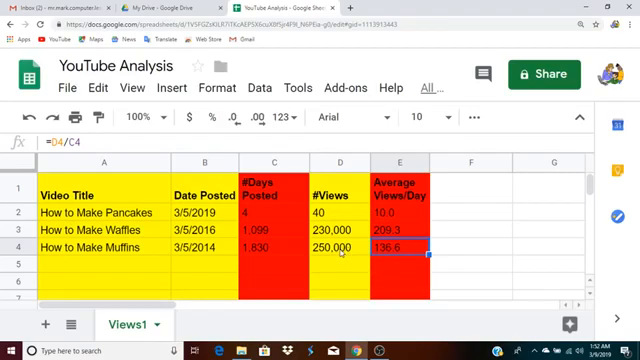
{"action": "left_click", "coordinate": [347, 245]}
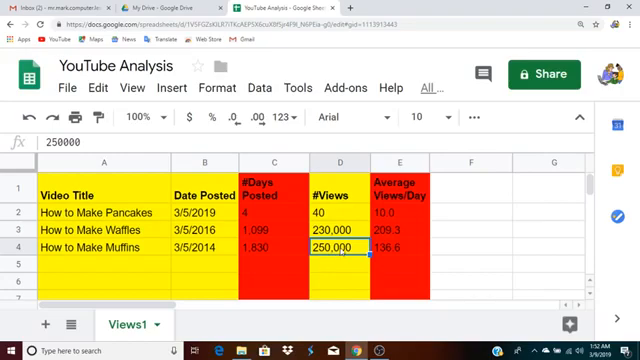